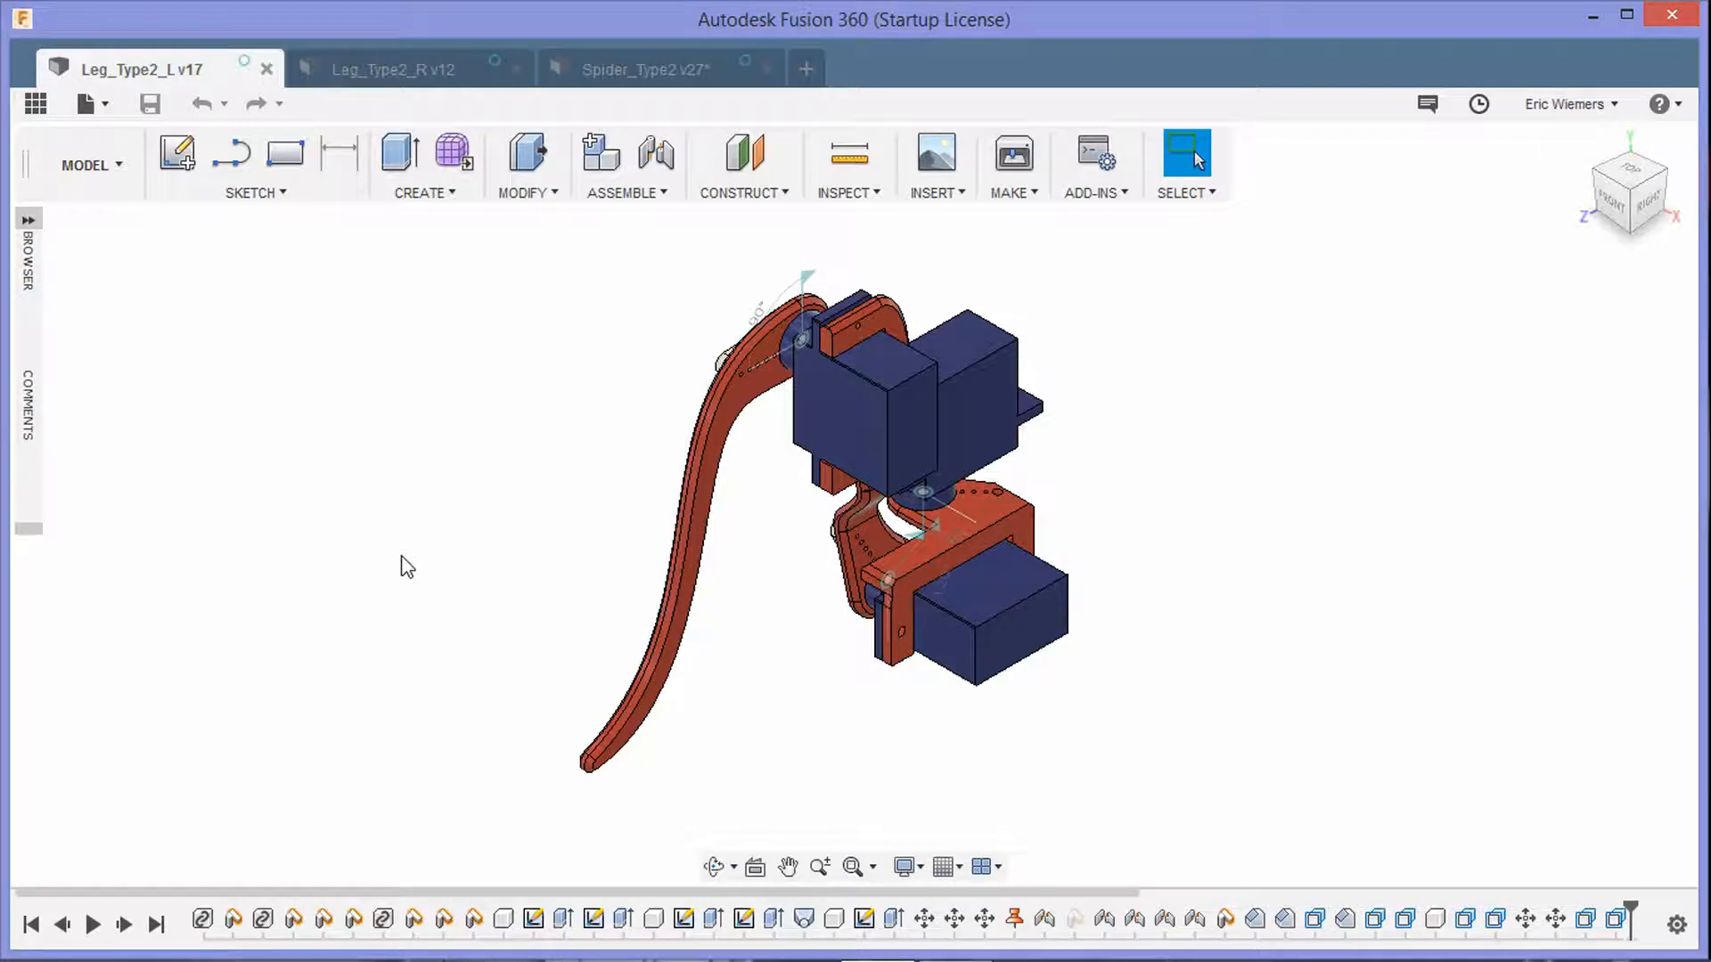
Step: Bring the Leg_Type2_R right-leg design forward with its servo joint limits
{"action": "left_click", "coordinate": [385, 70]}
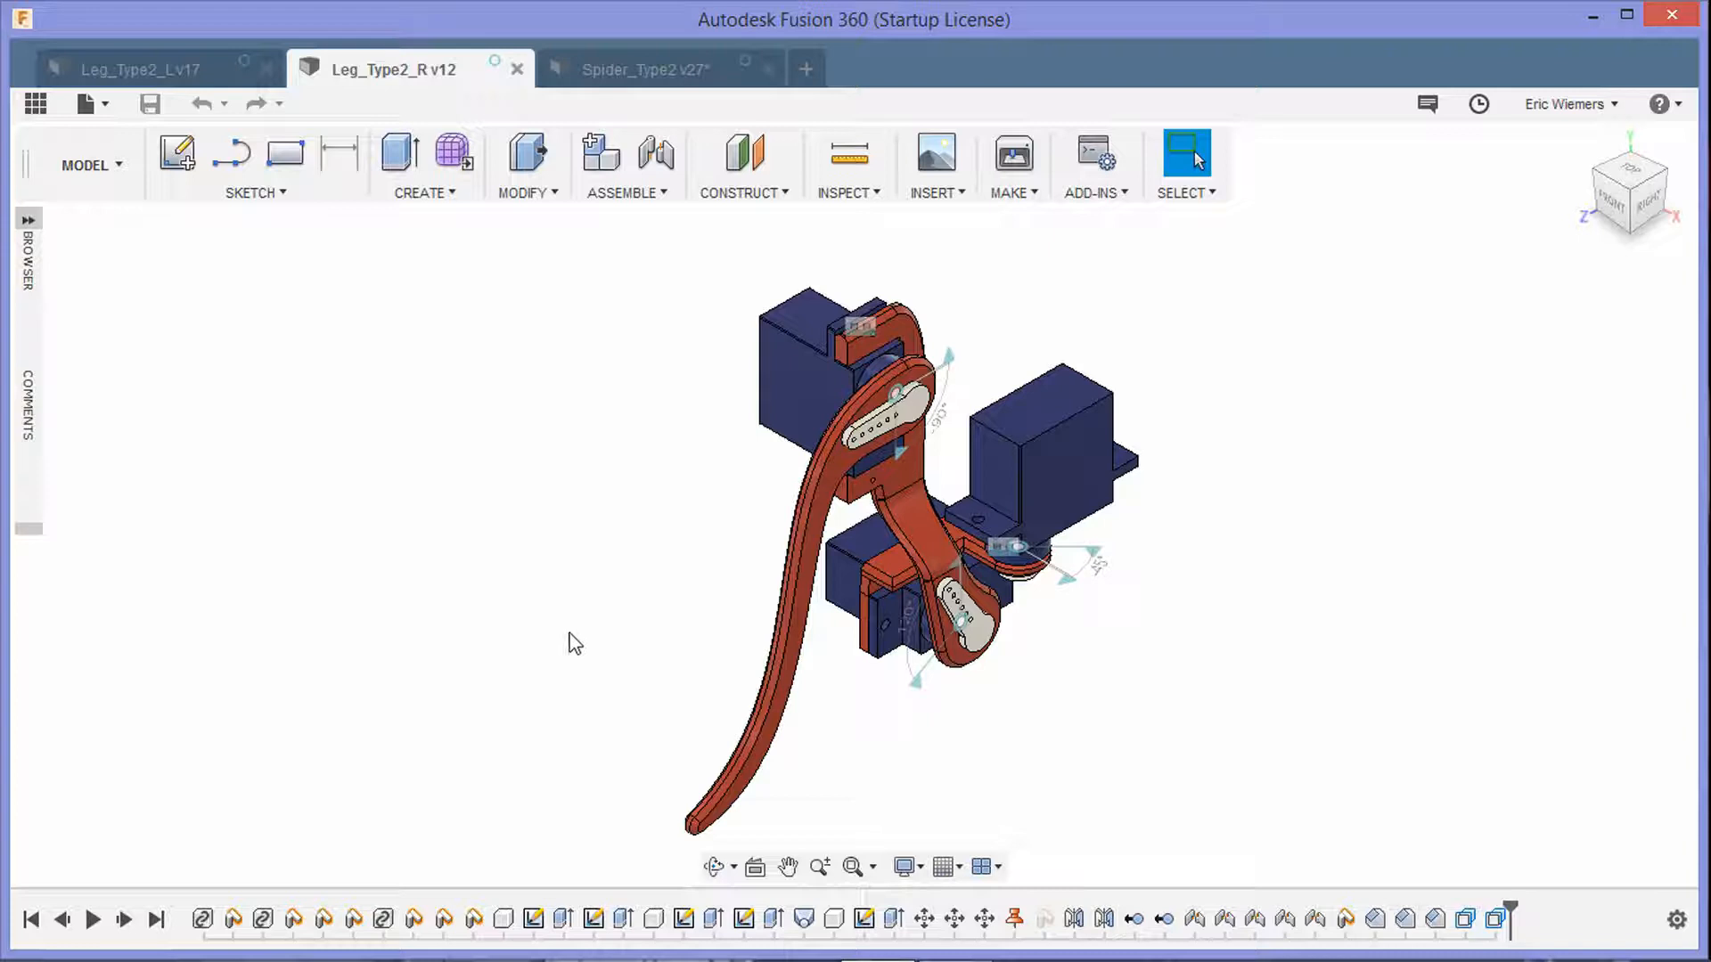
{"action": "mouse_move", "coordinate": [998, 649]}
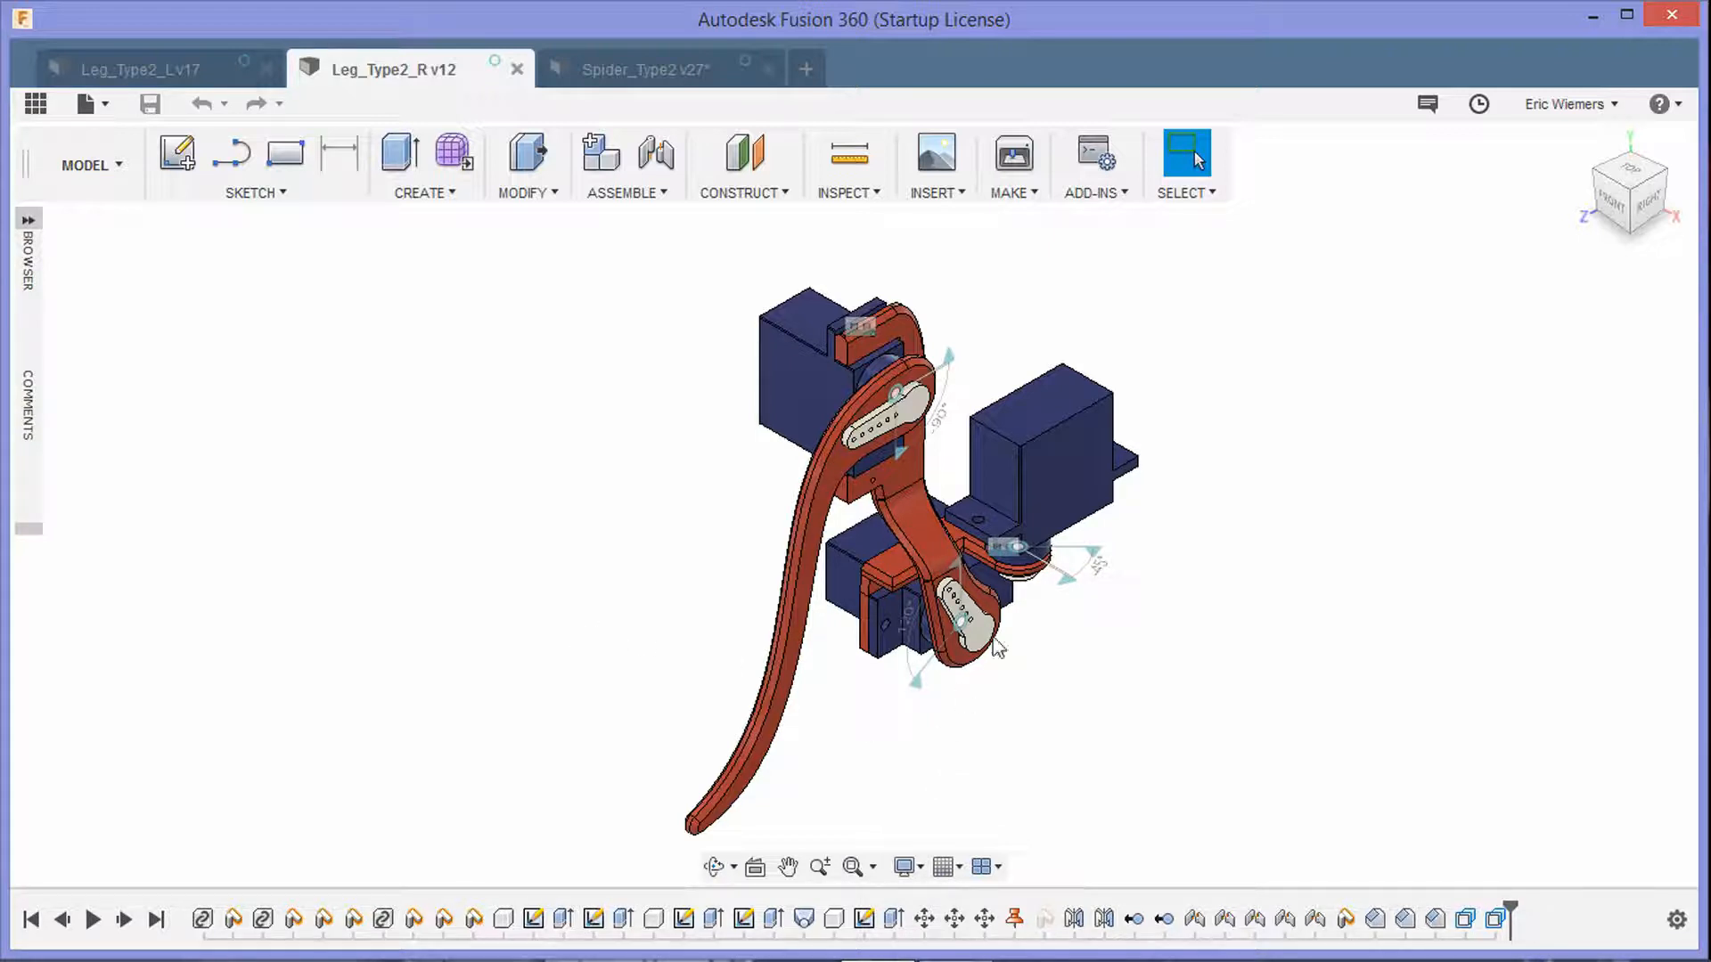
{"action": "mouse_move", "coordinate": [1240, 738]}
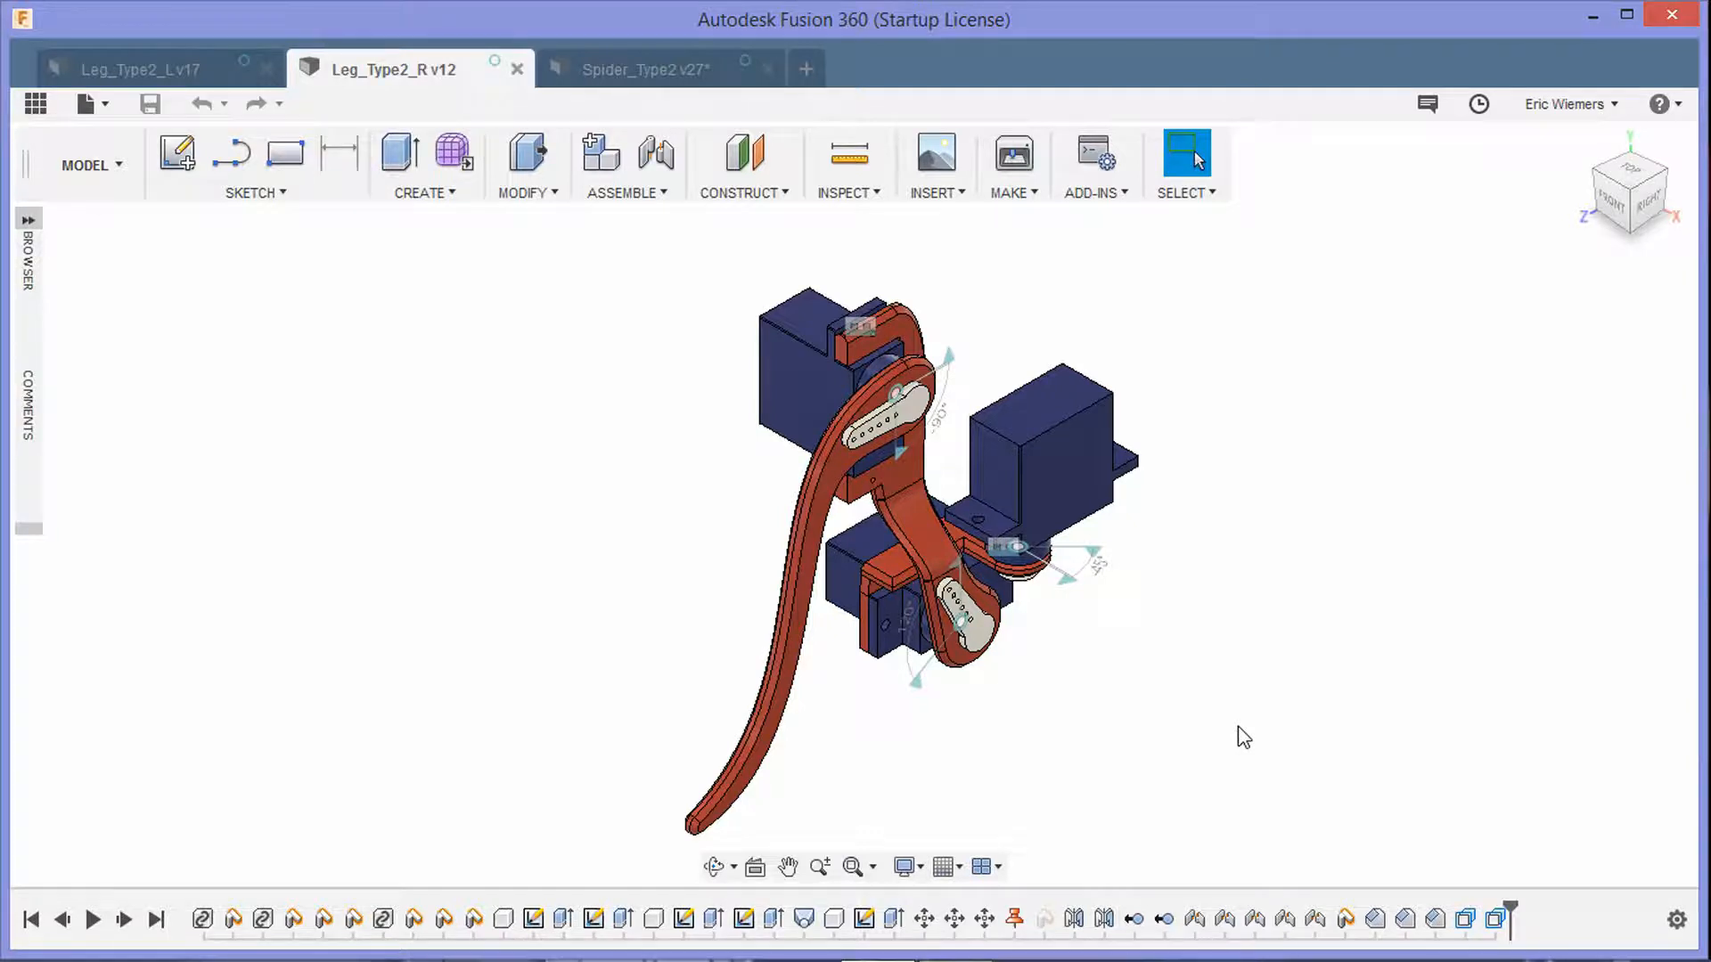
Step: Bring up the Spider_Type2 eight-leg assembly and replay its design history
{"action": "left_click", "coordinate": [647, 67]}
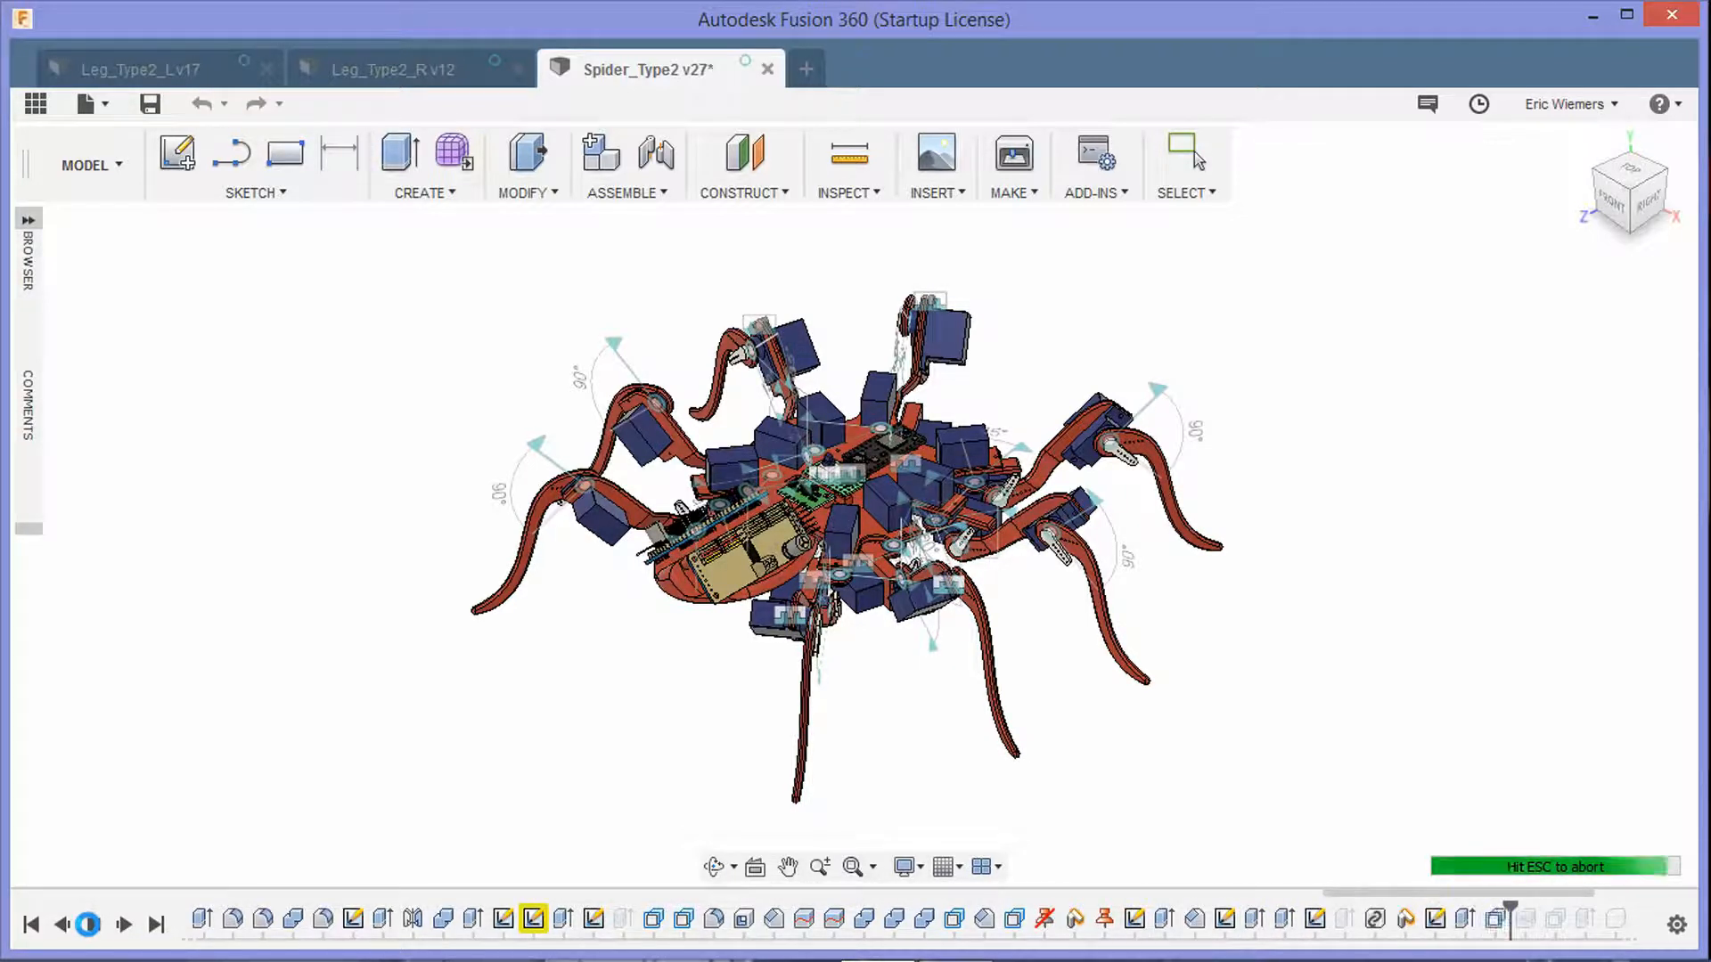
{"action": "left_click", "coordinate": [89, 923]}
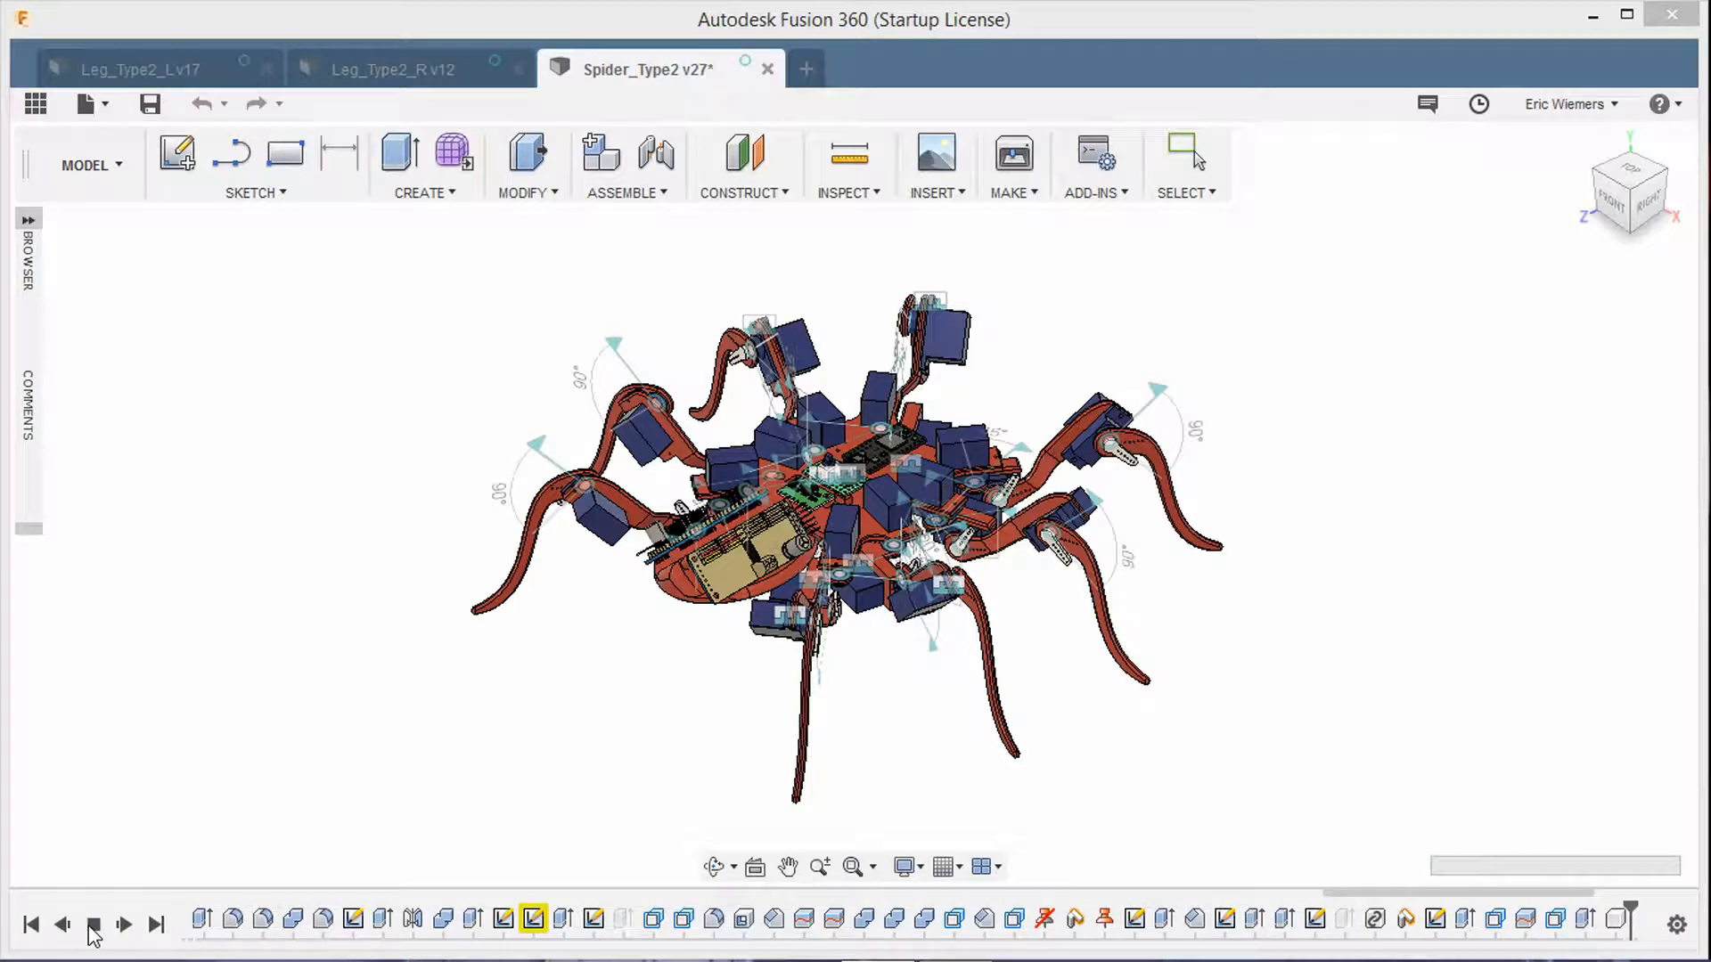